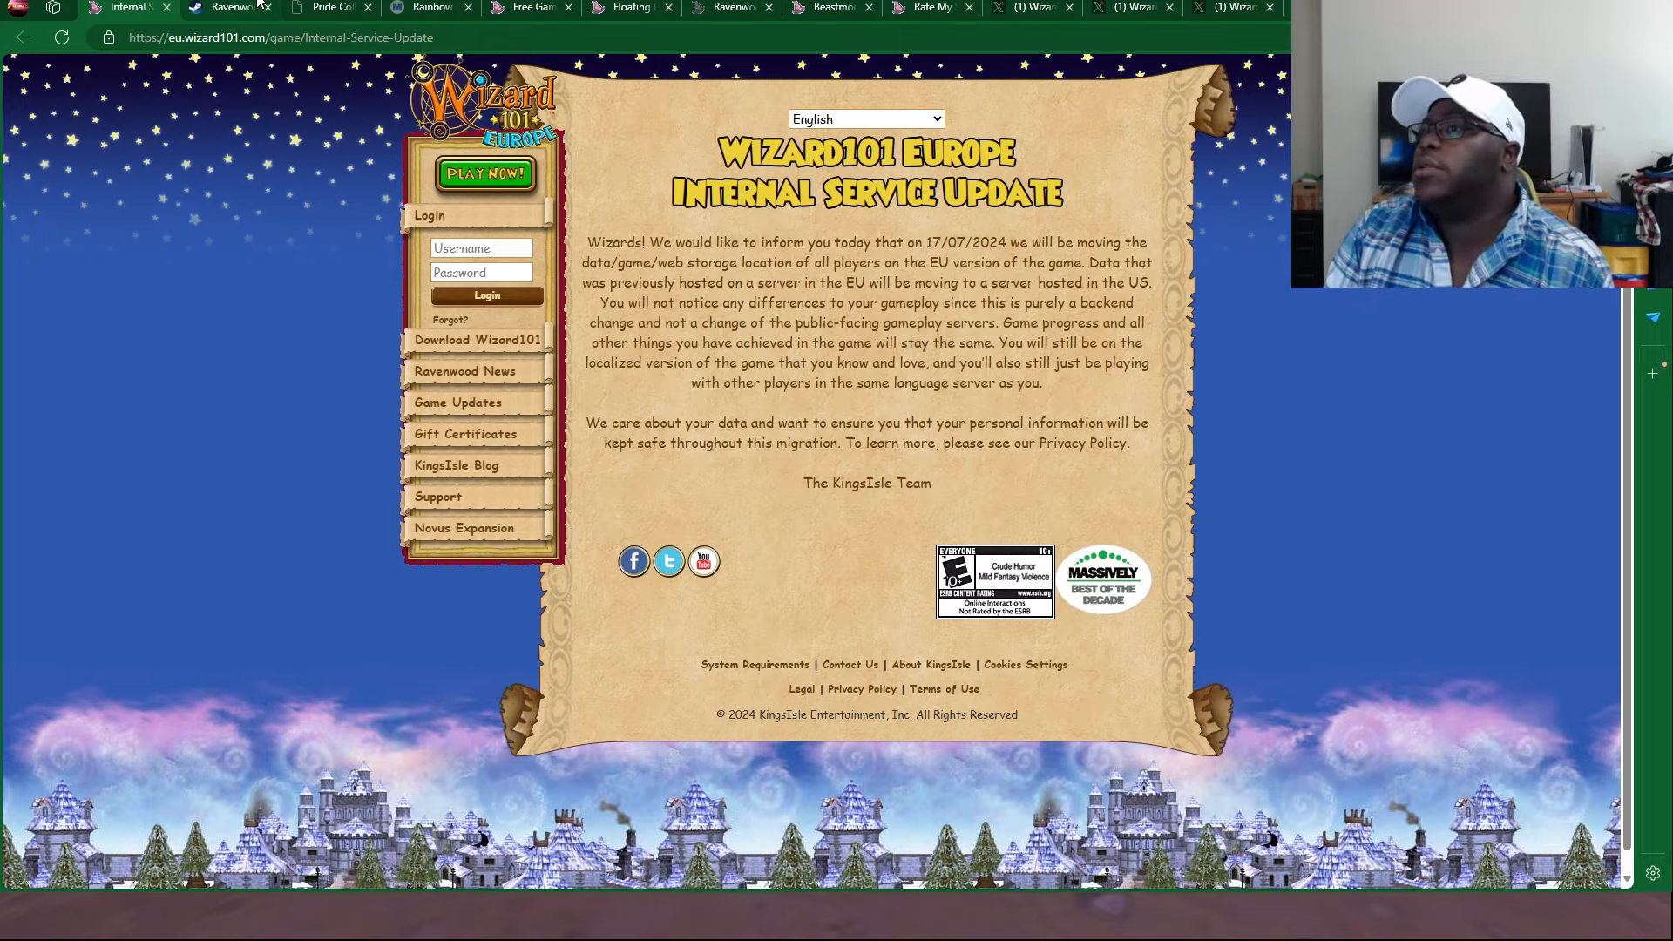
Switch to the Ravenwood Academy: A Wizard101 Story Steam store page
left_click(227, 6)
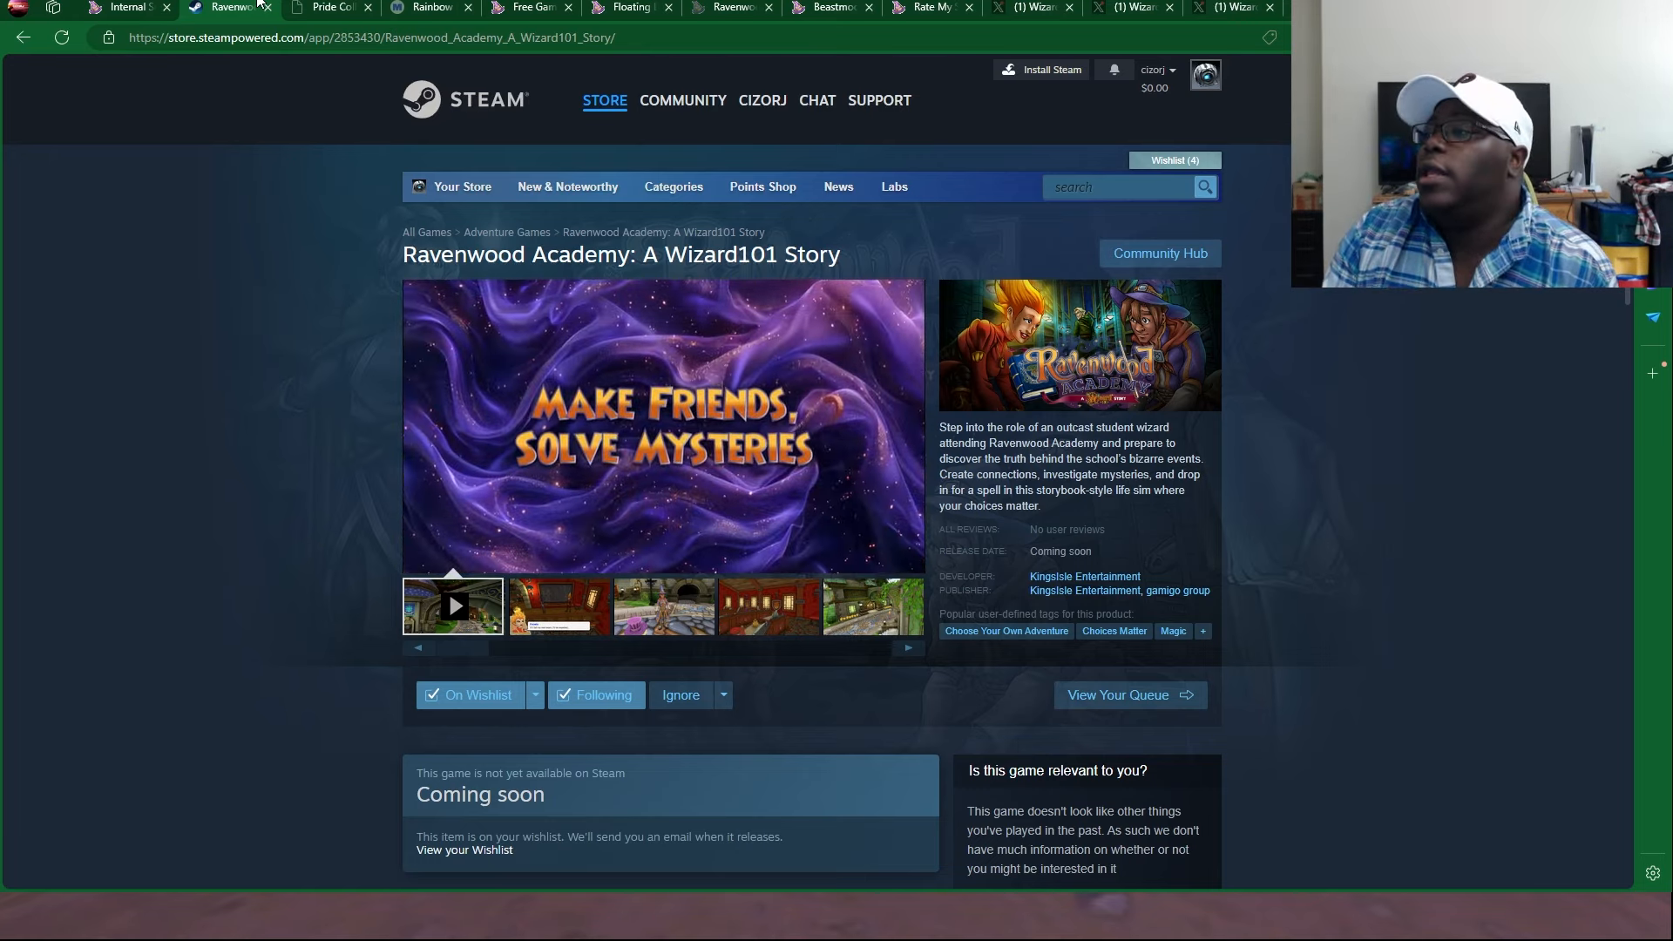
Switch to the KingsIsle Store 2024 Pride Collection merchandise page
left_click(330, 7)
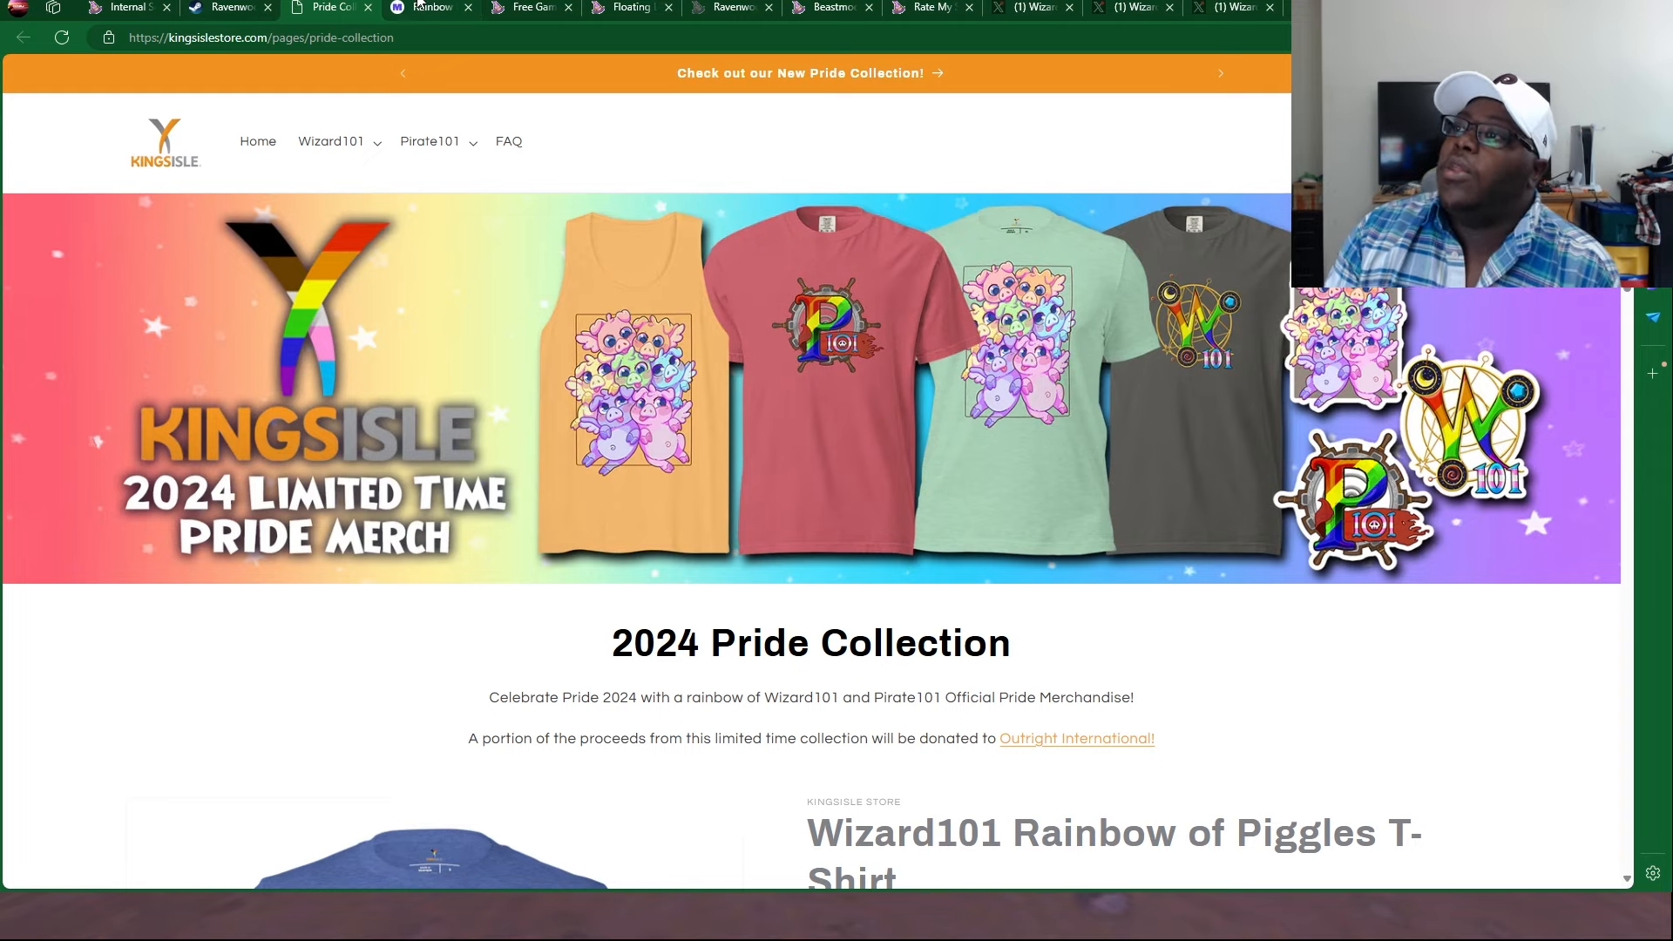
Switch to the Makeship Rainbow Ninja Pig Plush product page
left_click(431, 7)
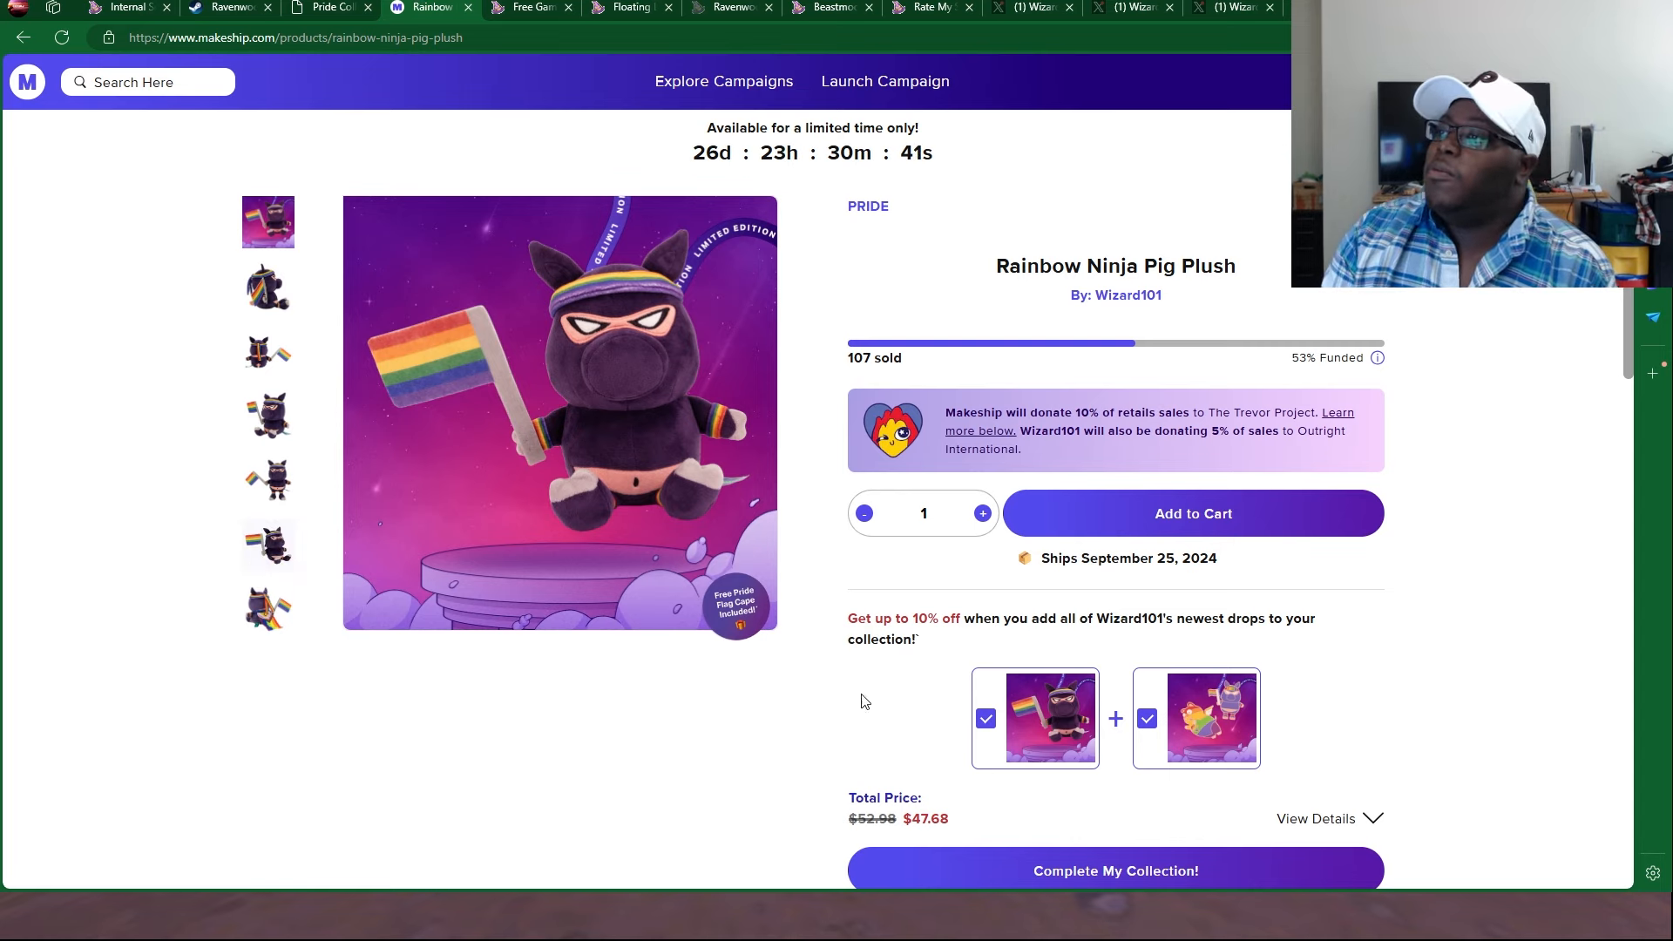
mouse_move(563, 336)
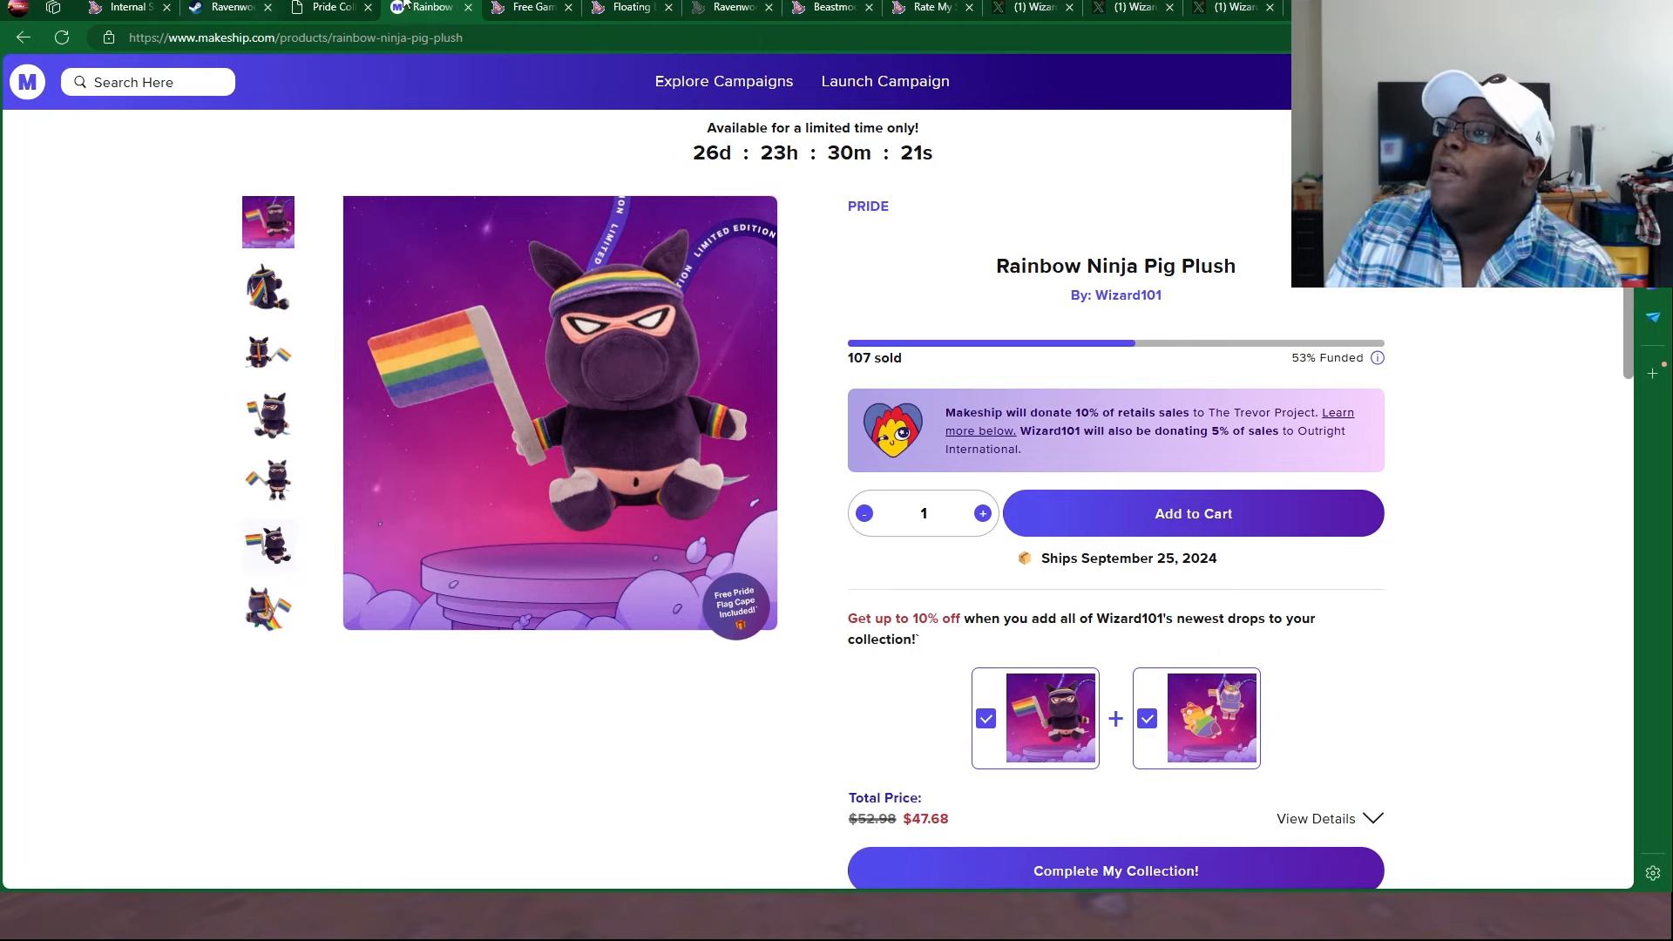
View the Chromebook download instructions, then show the Floating Lands Resort Bundle page
left_click(528, 7)
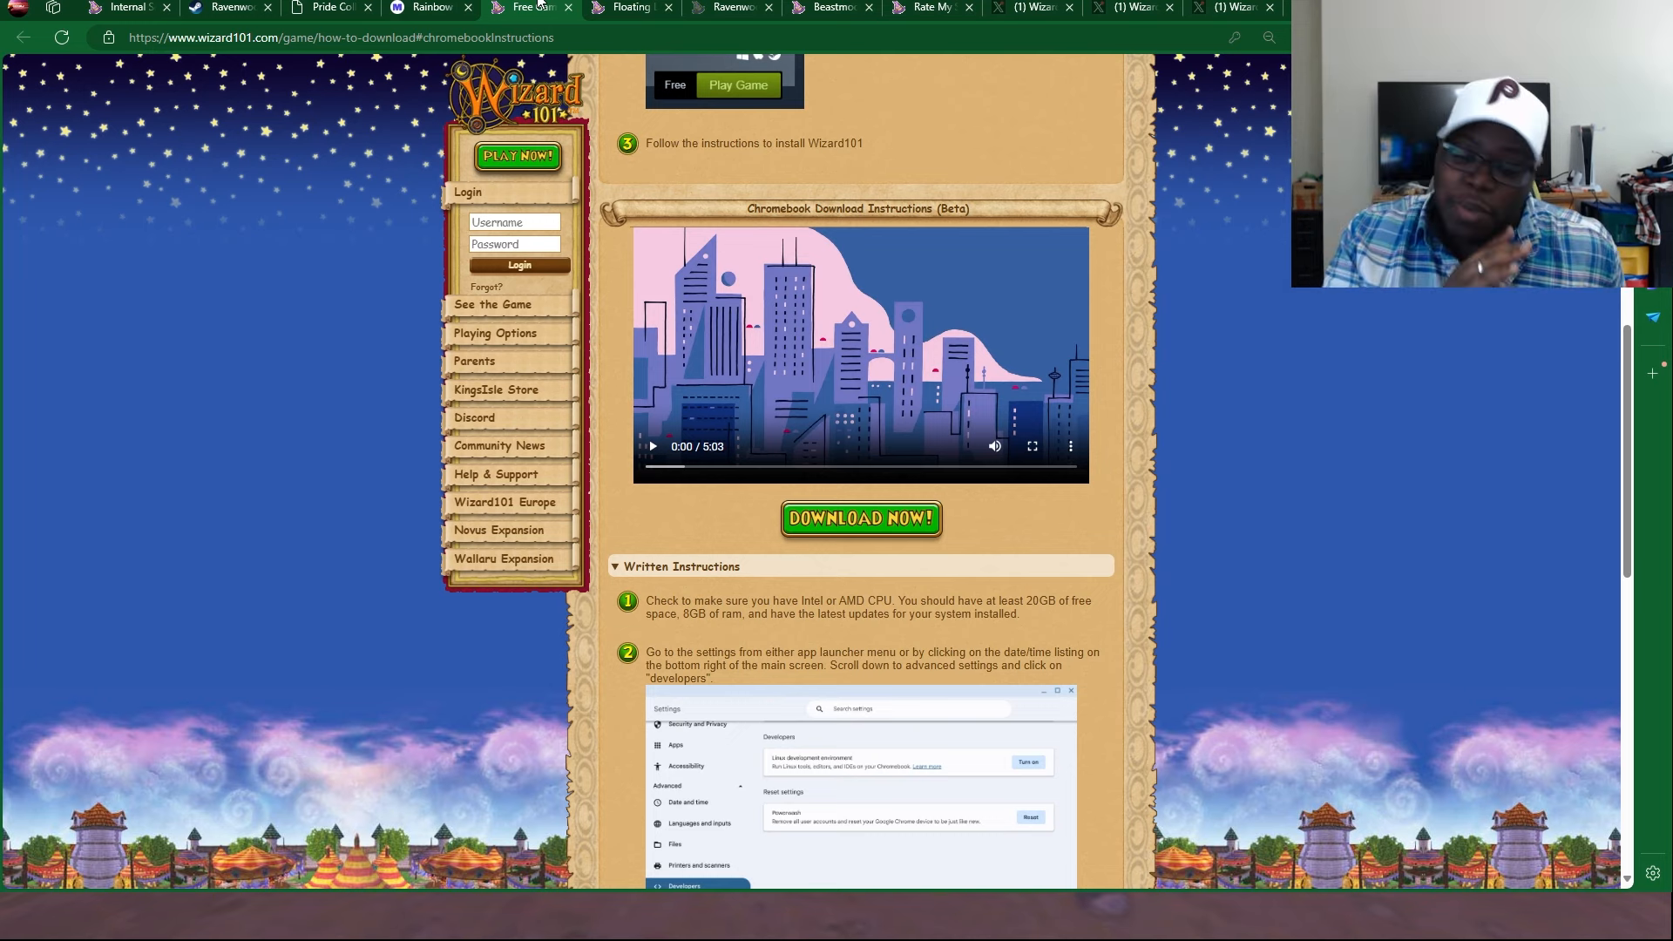
left_click(629, 7)
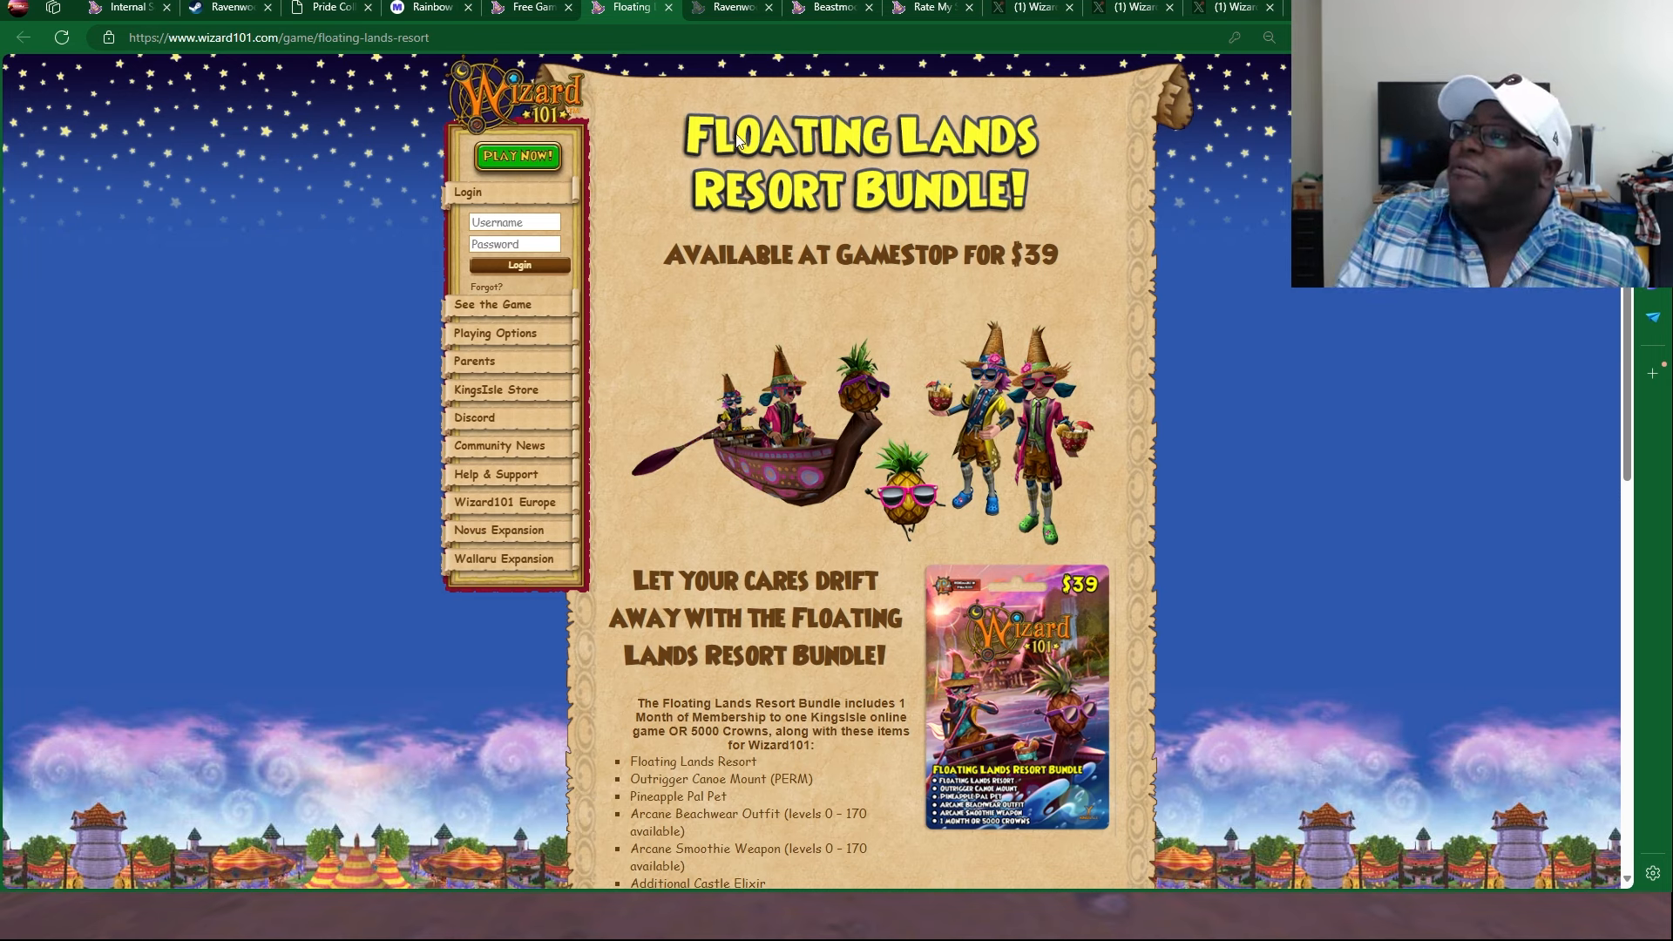
View the Beastmoon Hunt Begins news, then show the Rate My Stitch Event page
left_click(777, 7)
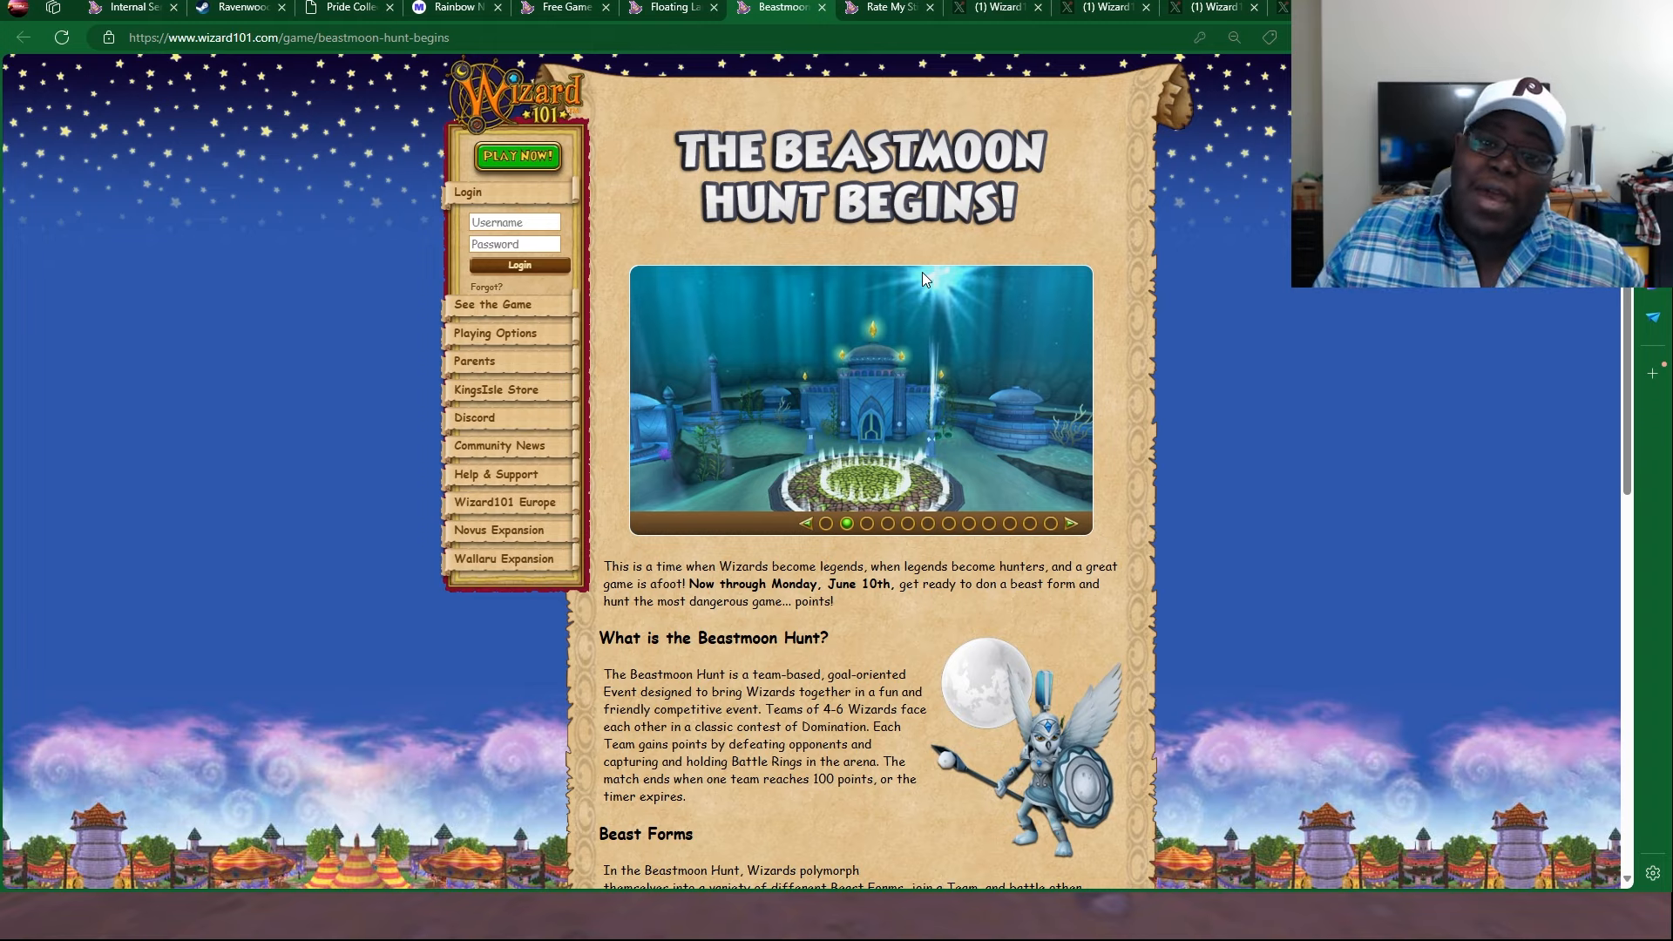
mouse_move(925, 155)
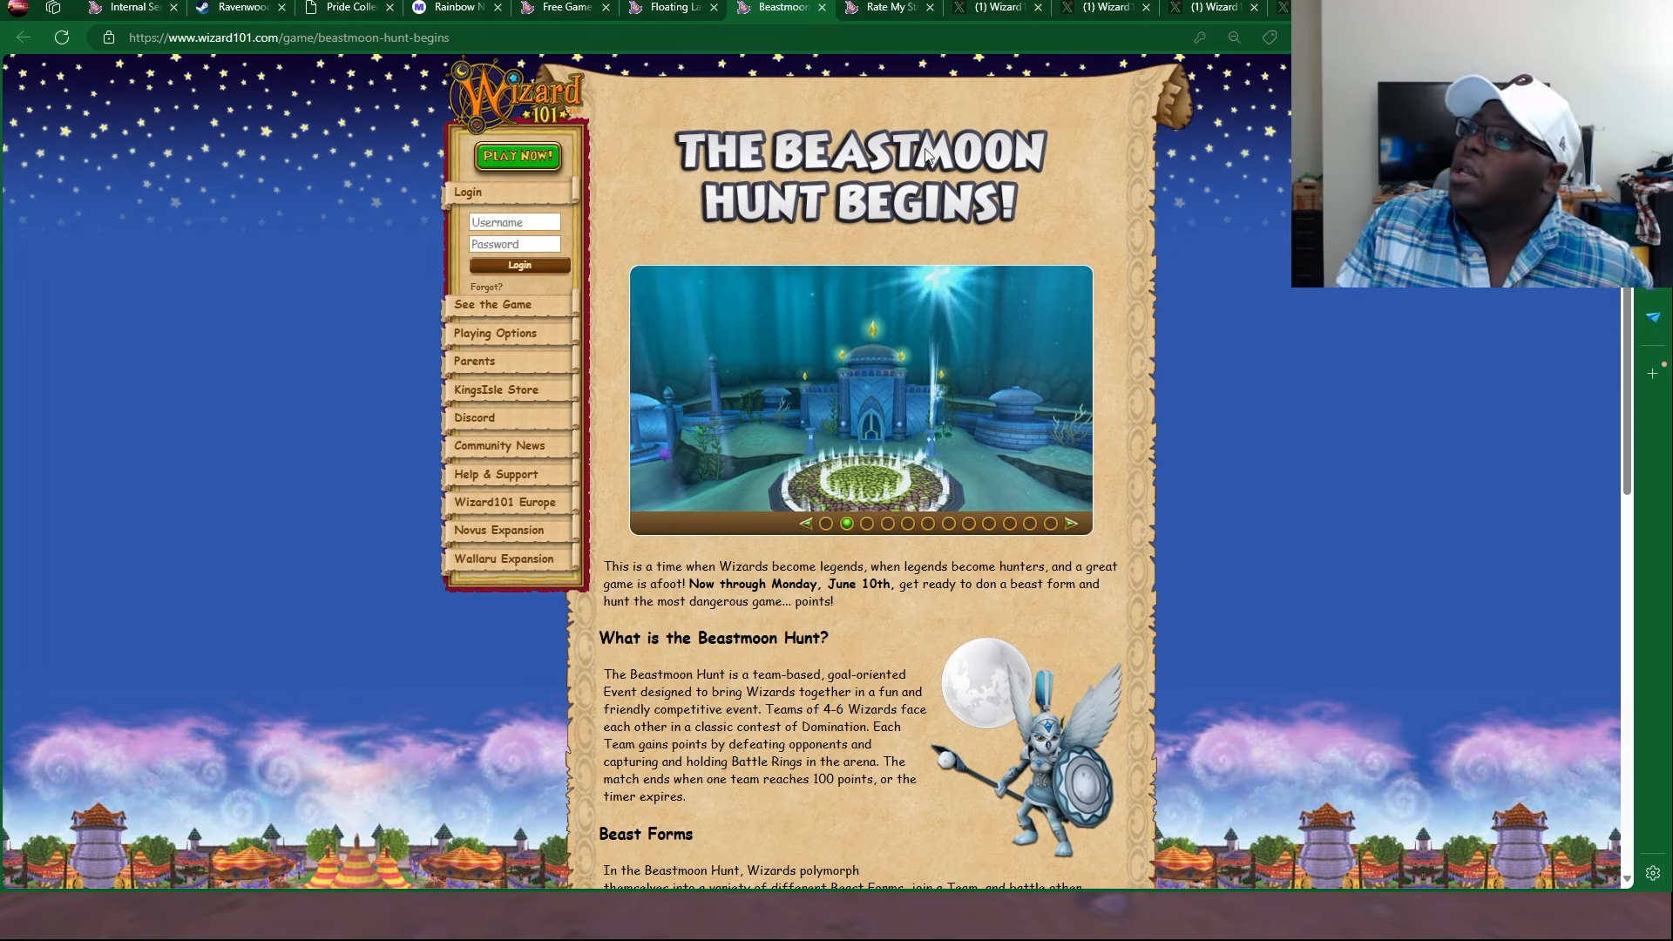
left_click(875, 7)
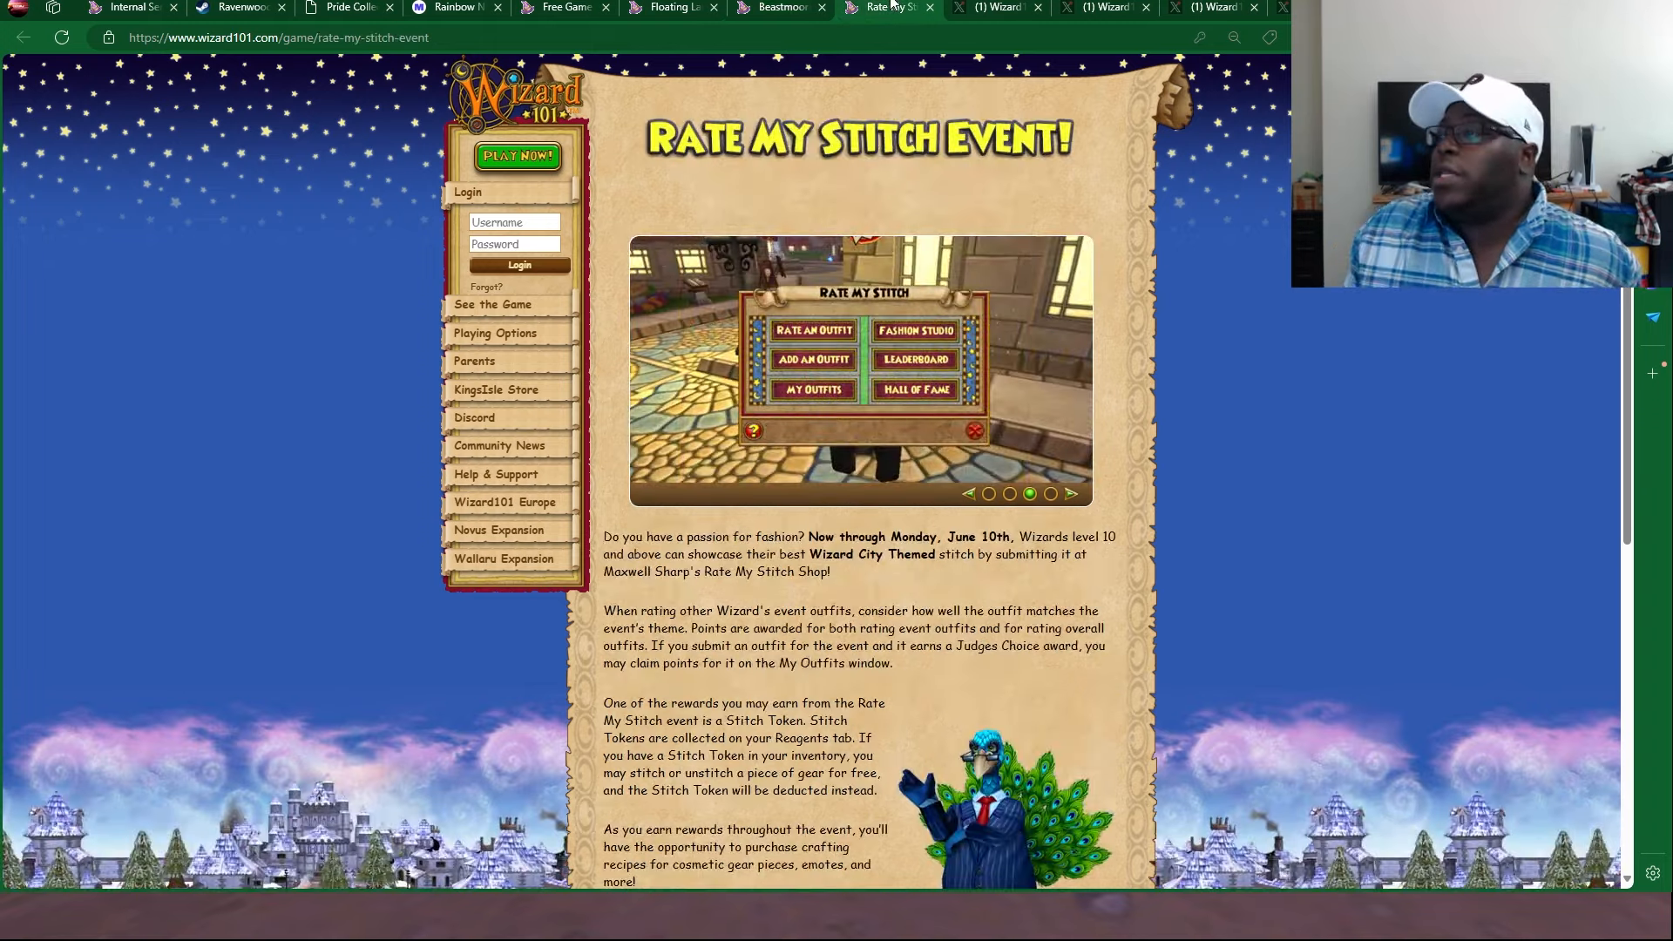
left_click(1071, 493)
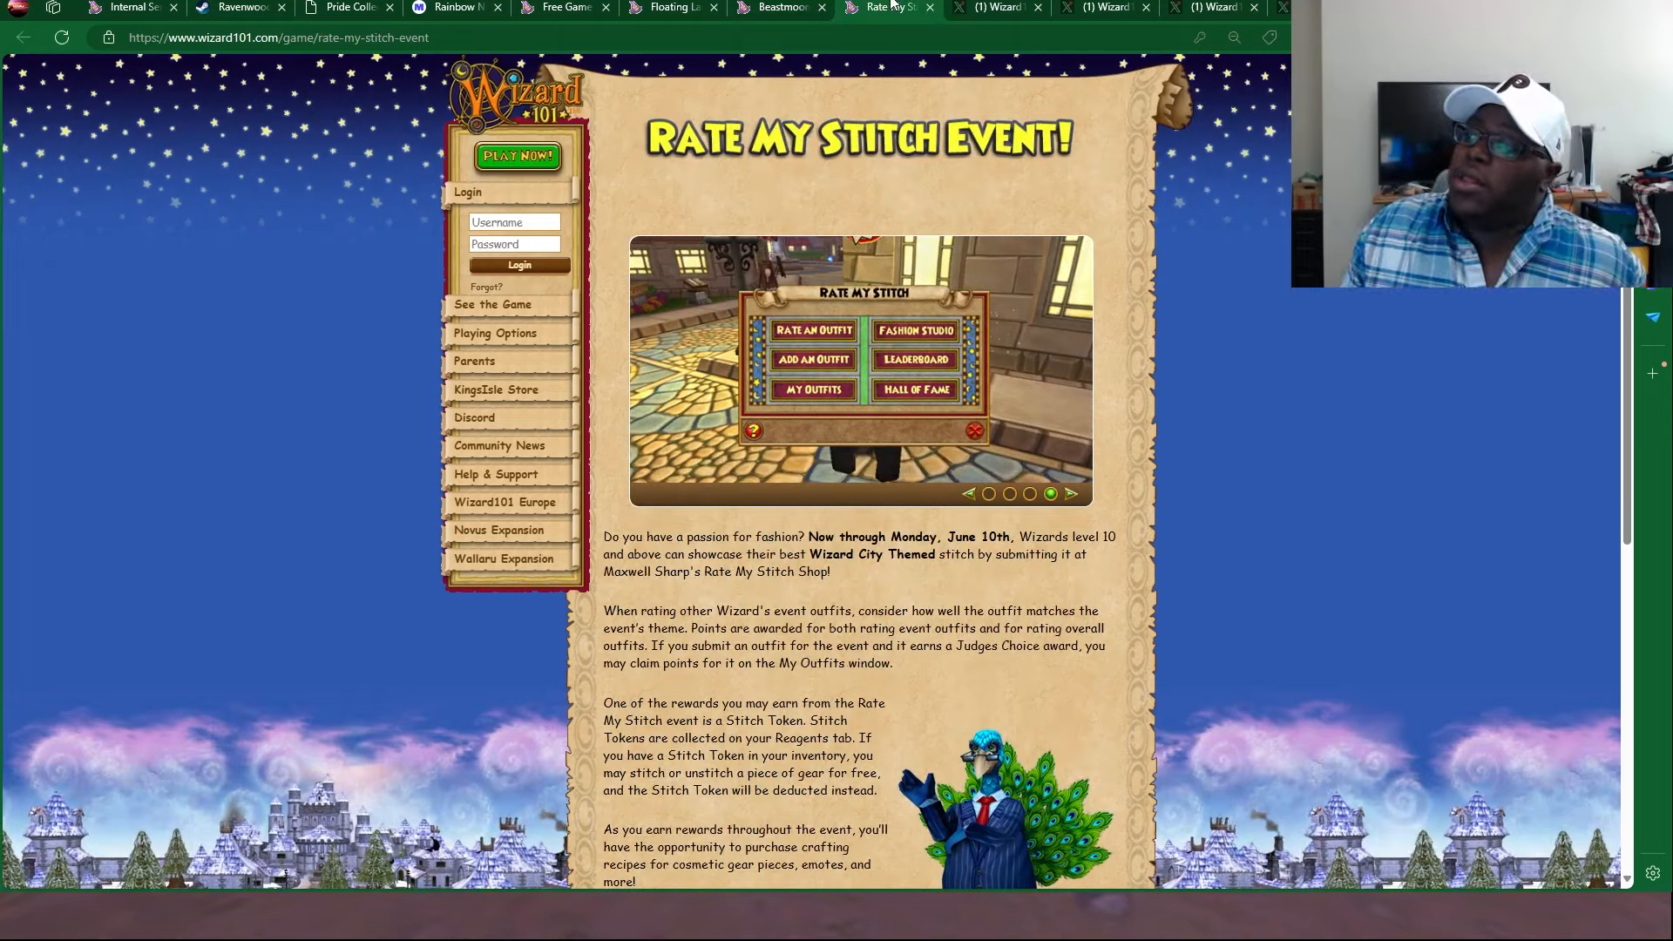
left_click(1072, 494)
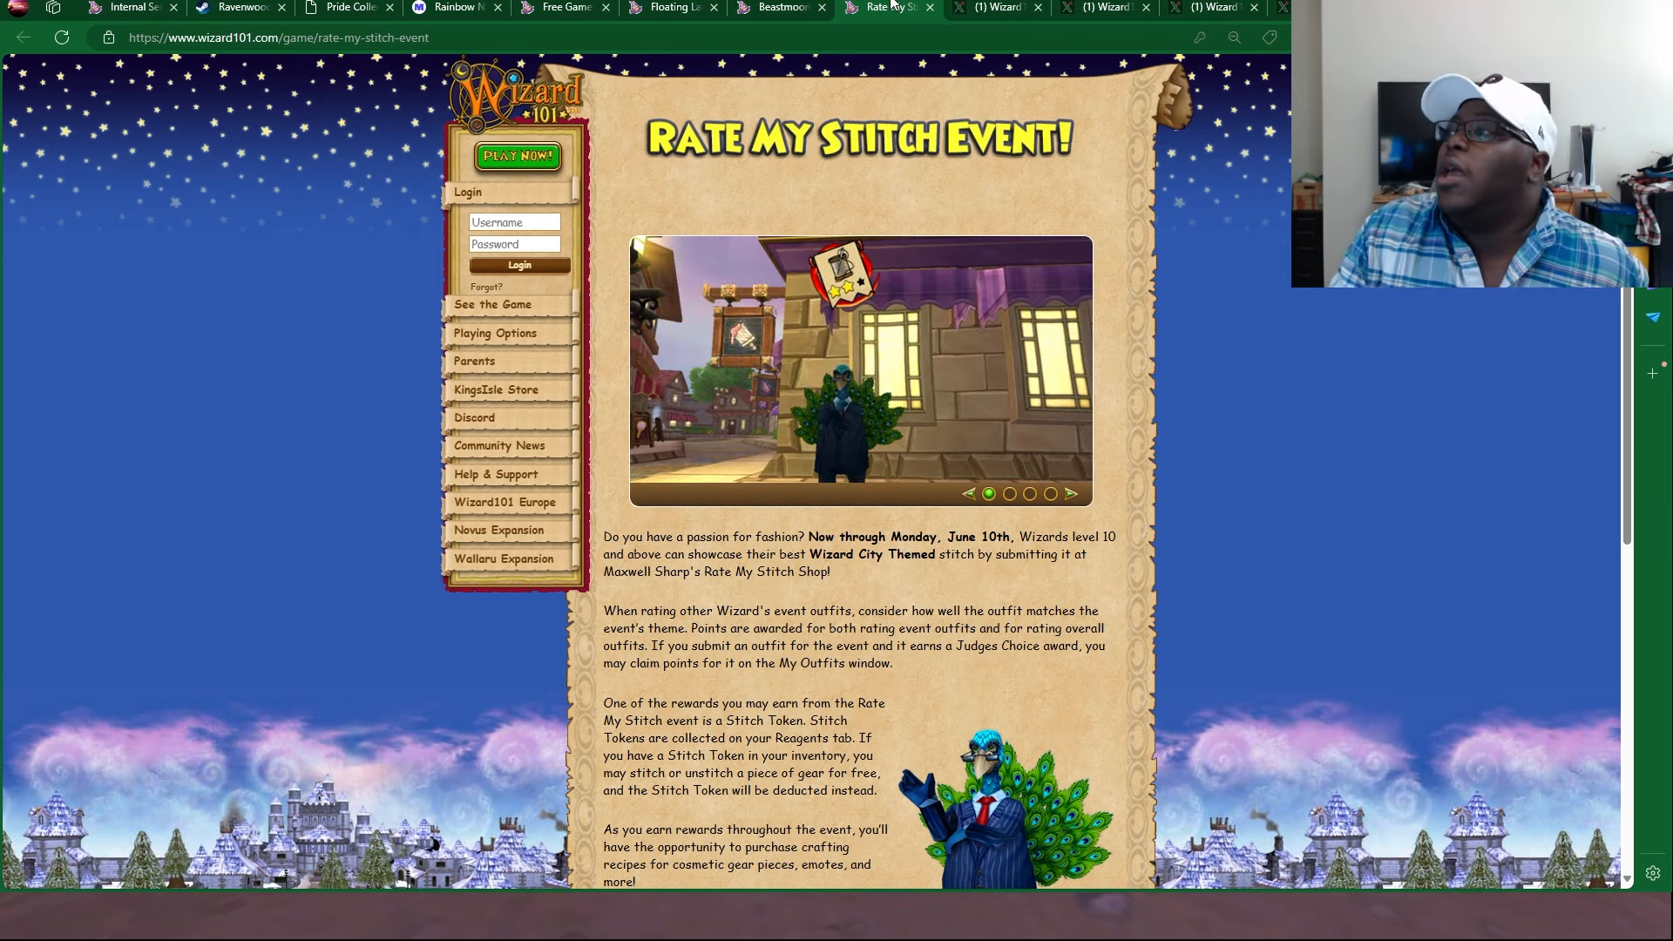
left_click(992, 7)
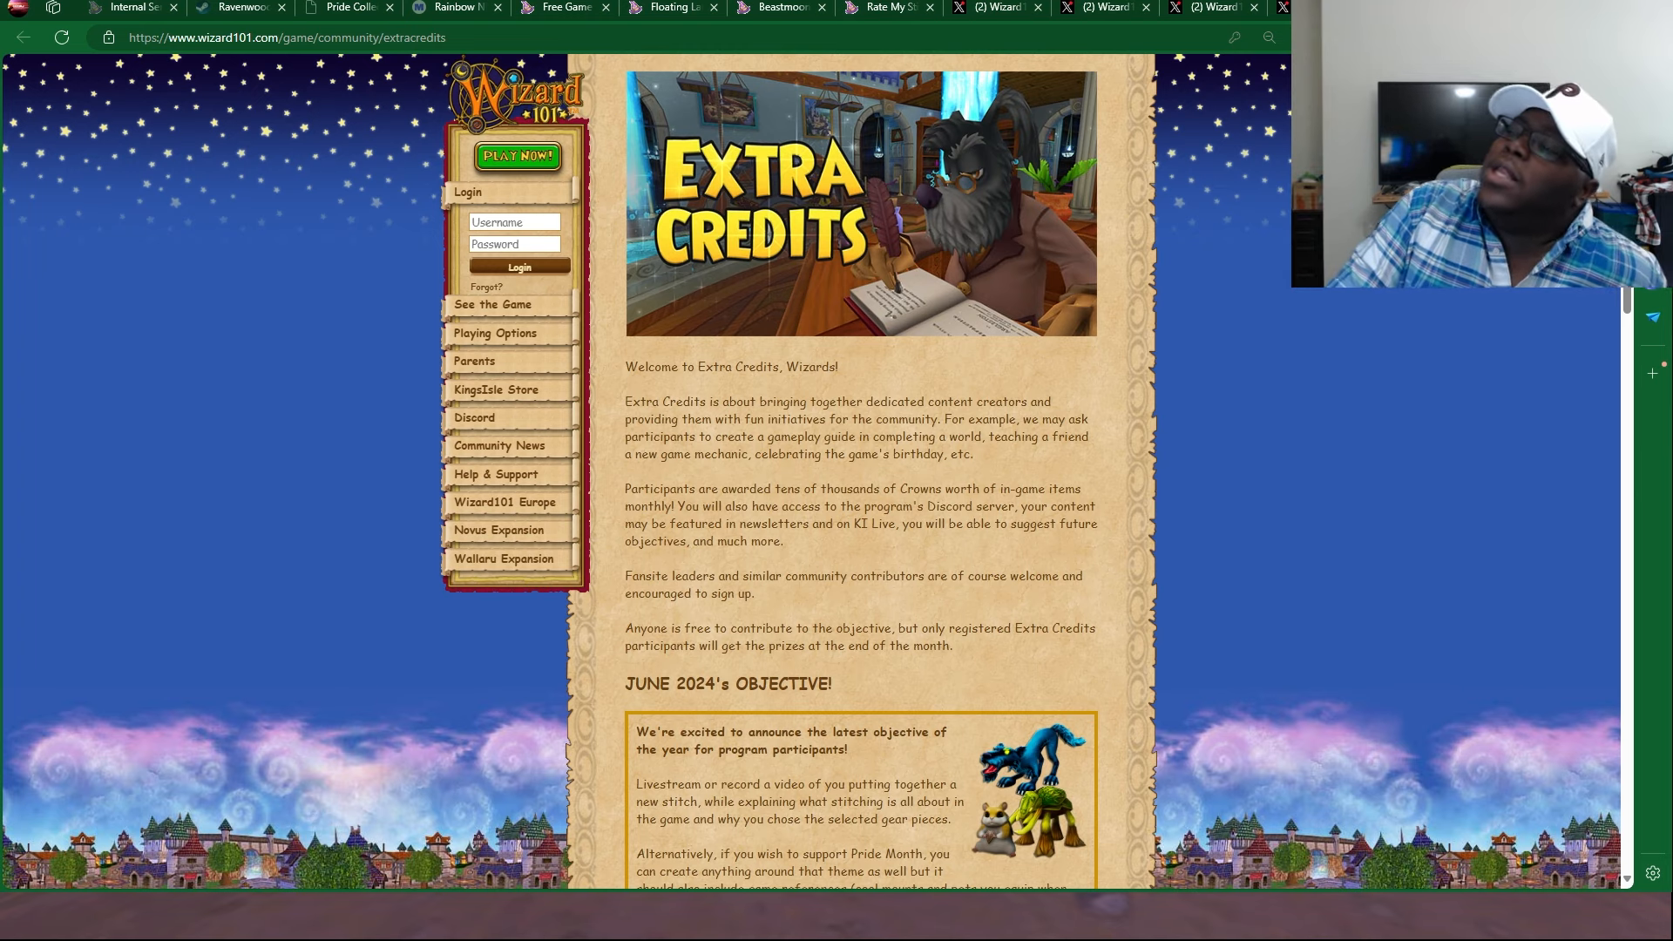
Scroll the Extra Credits page down to the June 2024 objective details
scroll("down", 3)
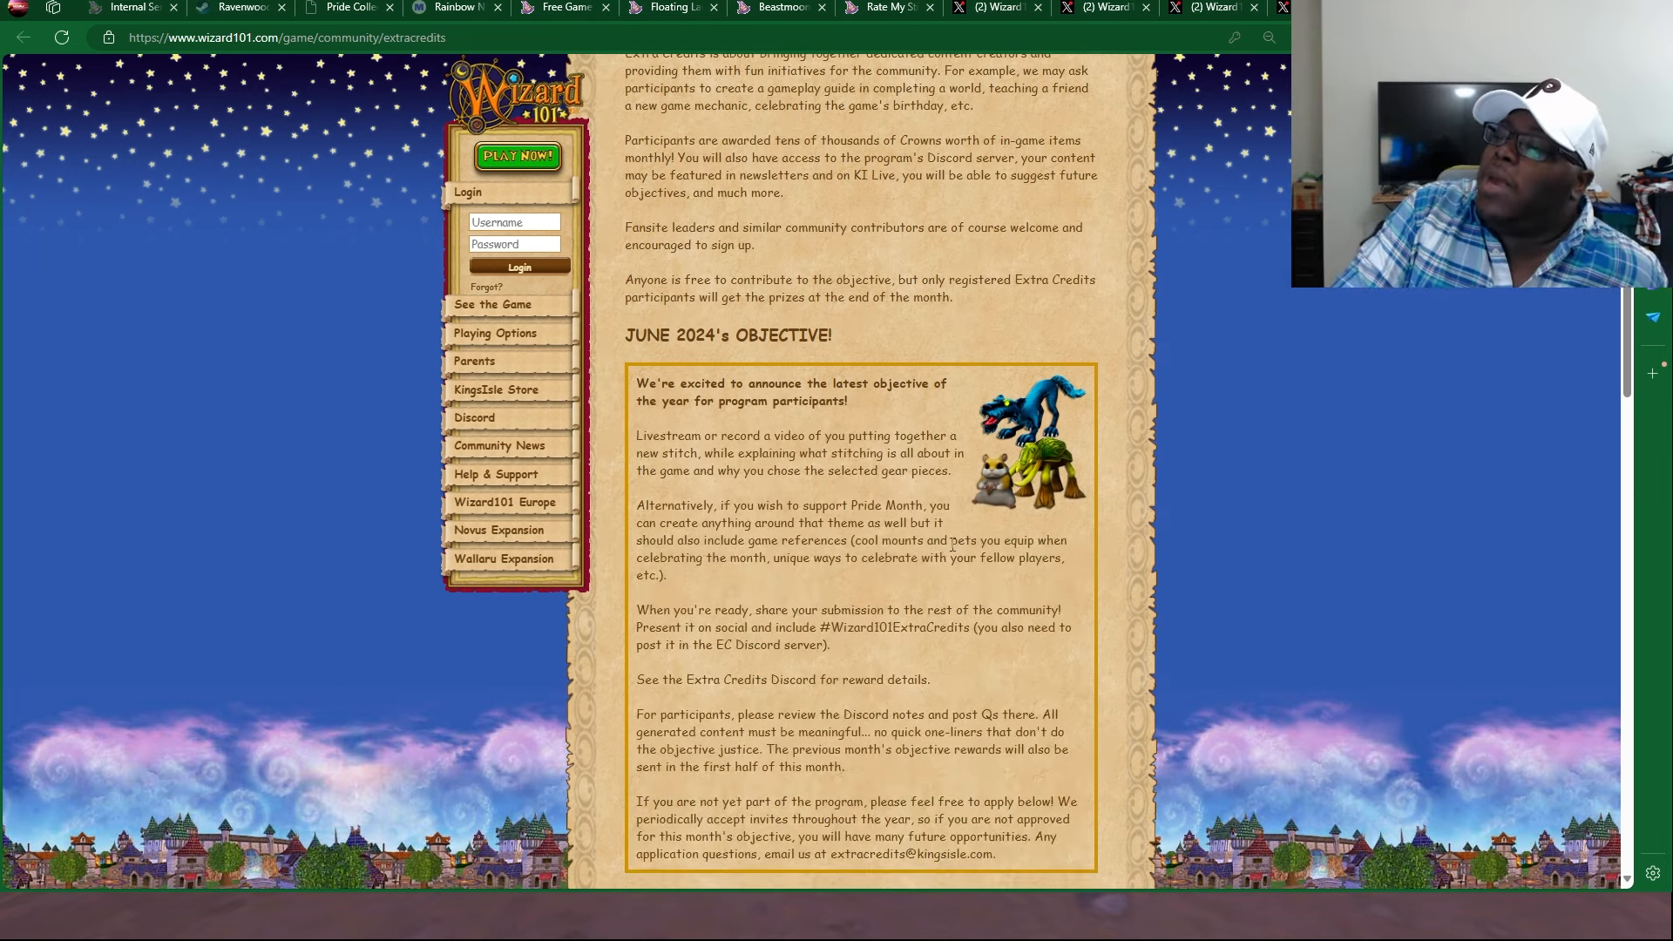
scroll("down", 3)
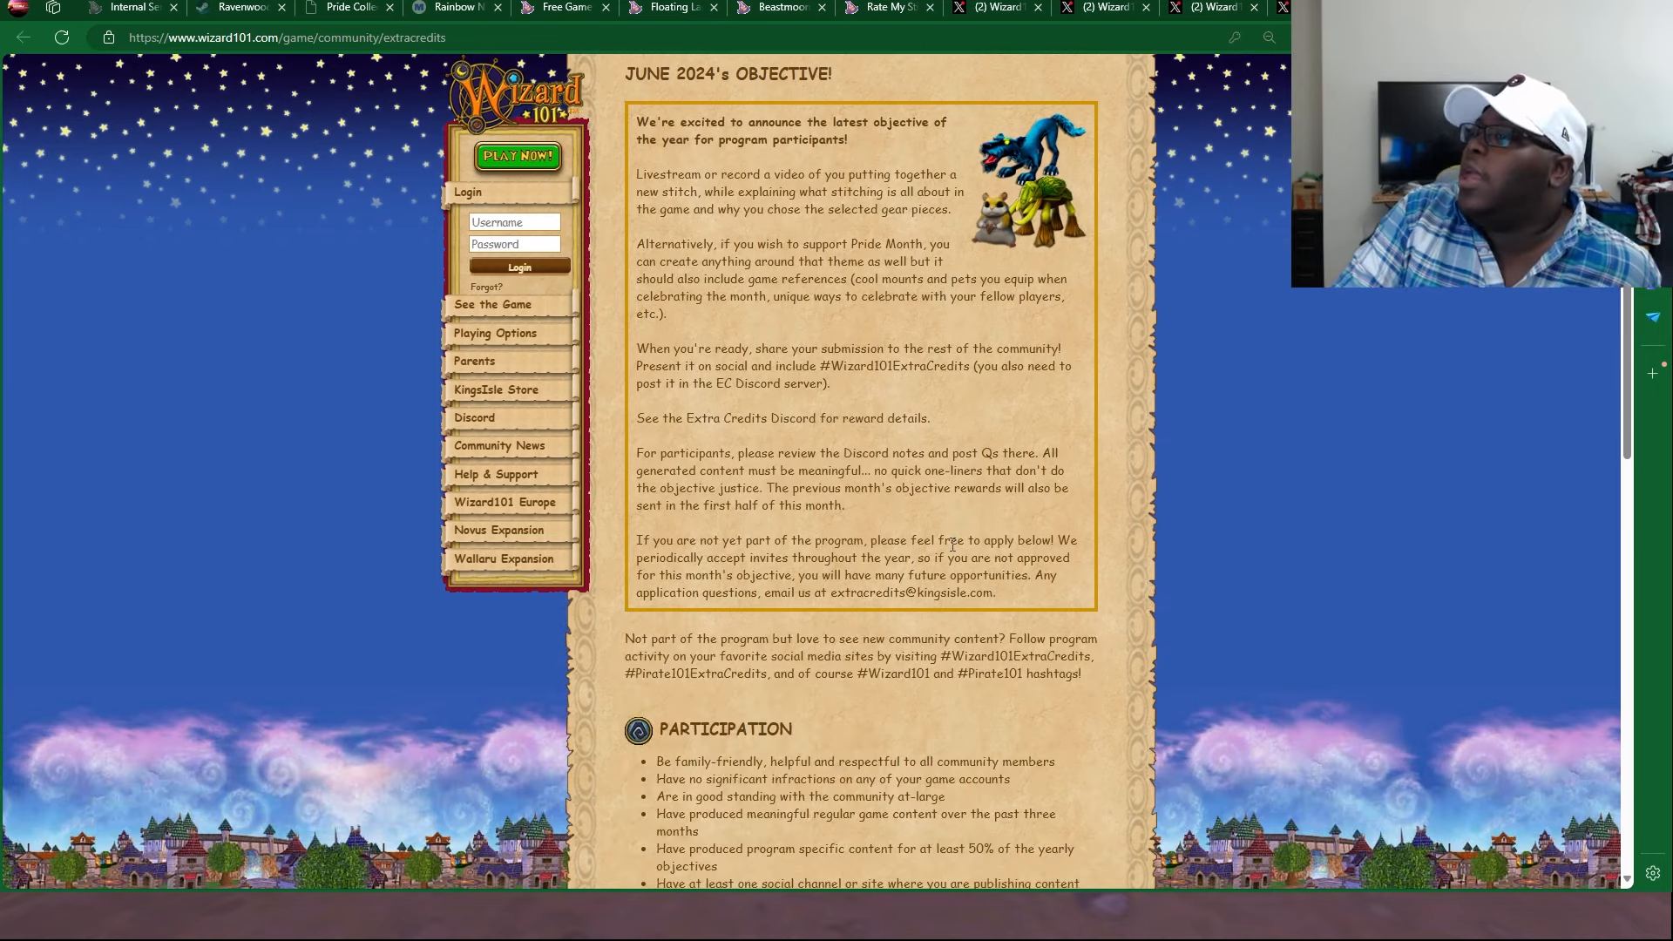
mouse_move(940, 232)
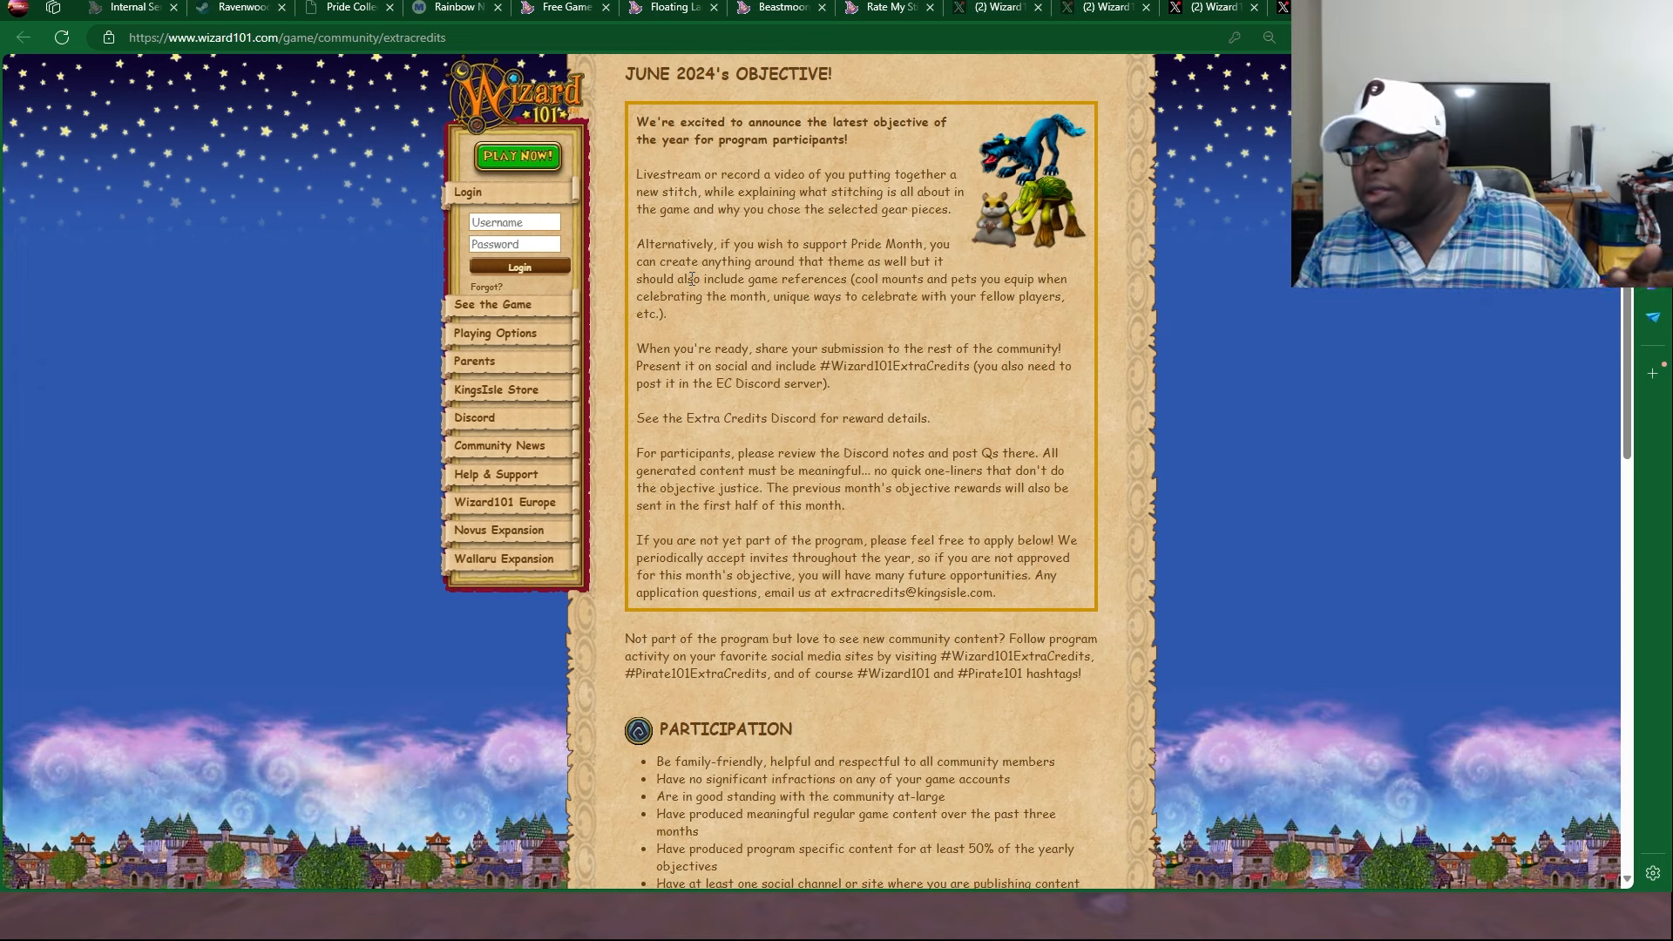
mouse_move(331, 542)
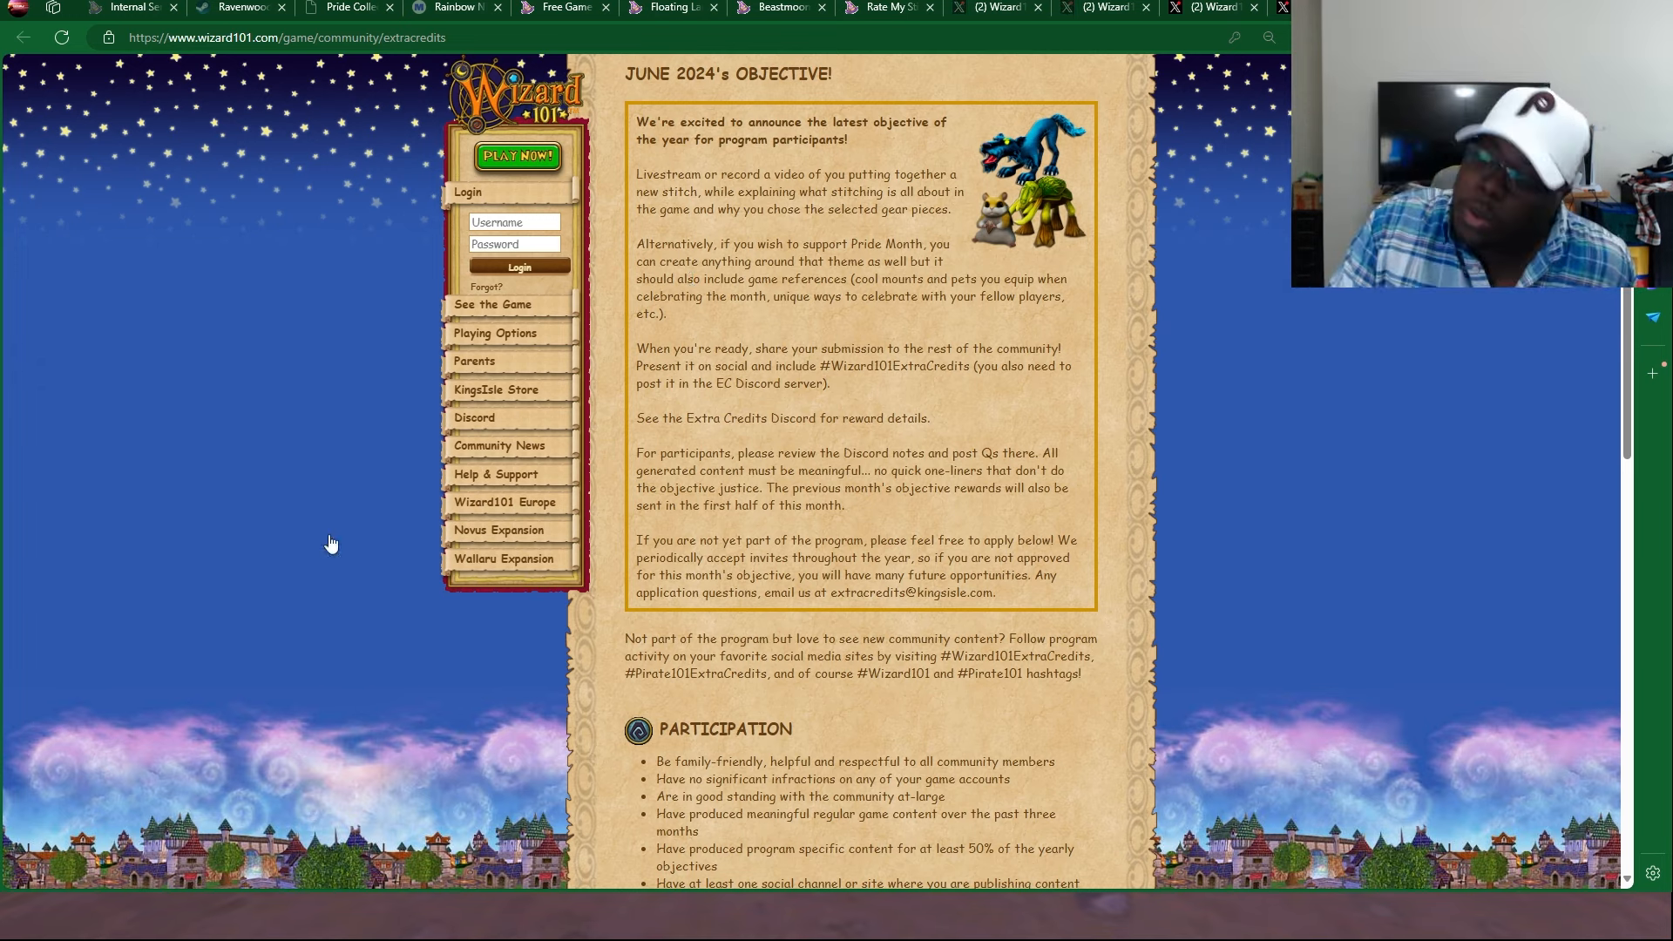